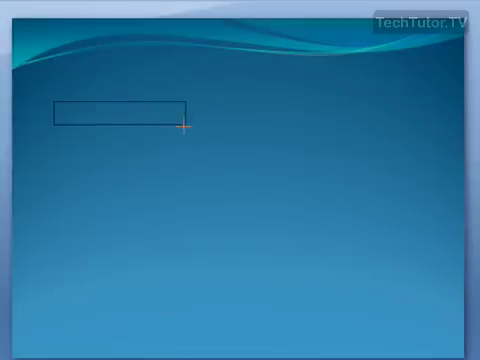
Draw a wide empty text box spanning the slide near its top edge.
{"action": "left_click_drag", "start_coordinate": [184, 128], "coordinate": [412, 128]}
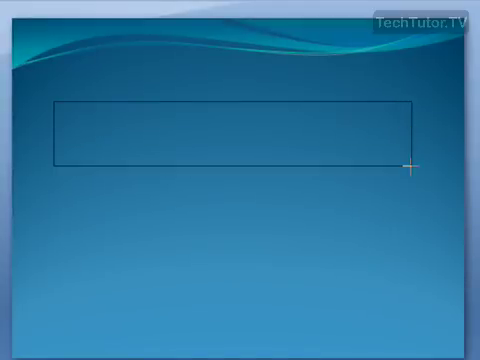
{"action": "left_click_drag", "start_coordinate": [56, 106], "coordinate": [412, 162]}
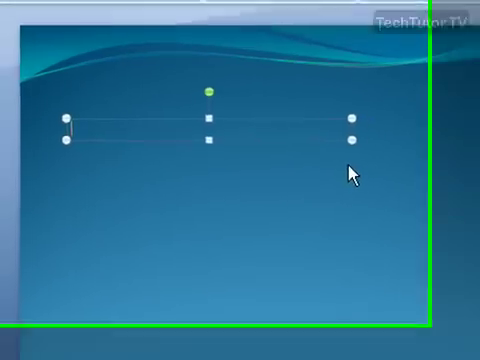
Enter the text "Hi, I'm a text box!" into the new box.
{"action": "type", "text": "H"}
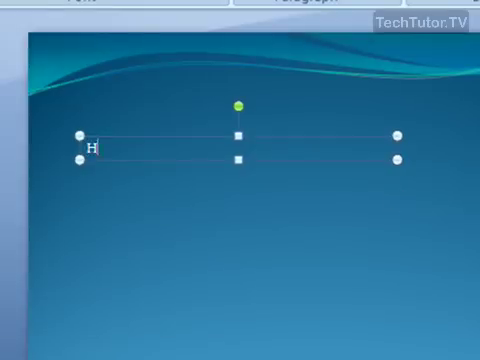
{"action": "type", "text": "i, I'm a text box"}
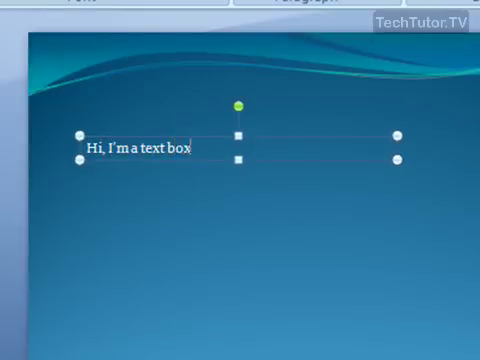
{"action": "type", "text": "!"}
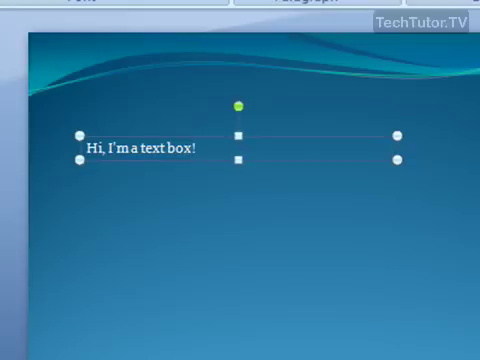